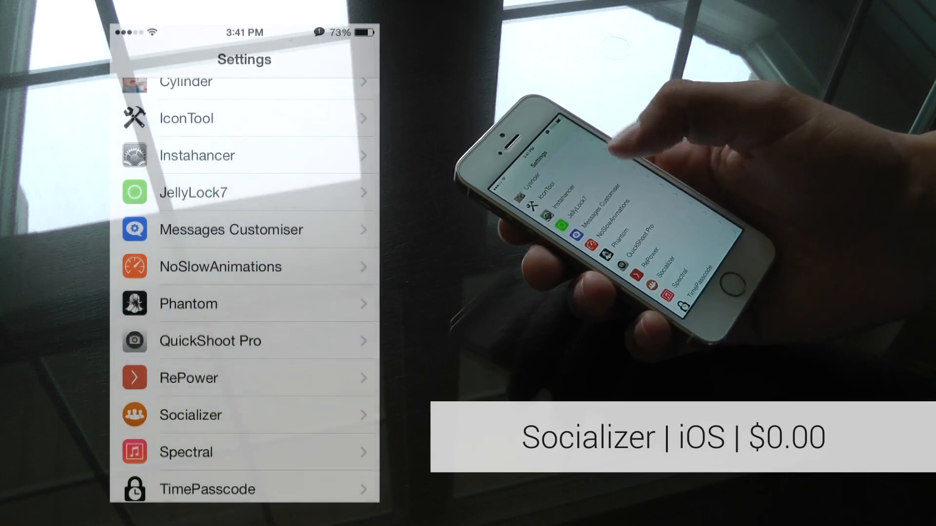
Reach the tweaks section of Settings and enter the Socializer preferences page.
{"action": "scroll", "scroll_direction": "down", "scroll_amount": 3}
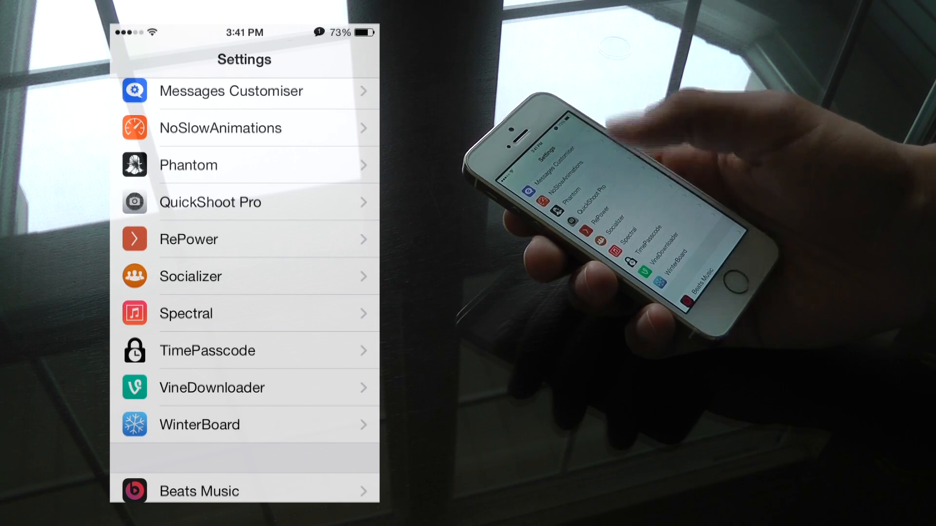
{"action": "left_click", "coordinate": [190, 276]}
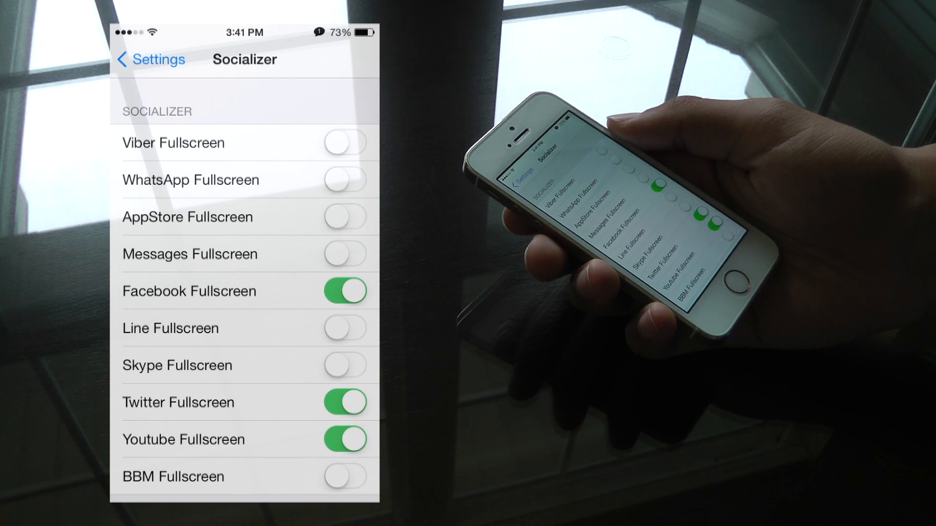
Review the per-app fullscreen toggles, leaving Facebook, Twitter and YouTube enabled.
{"action": "scroll", "scroll_direction": "down", "scroll_amount": 3}
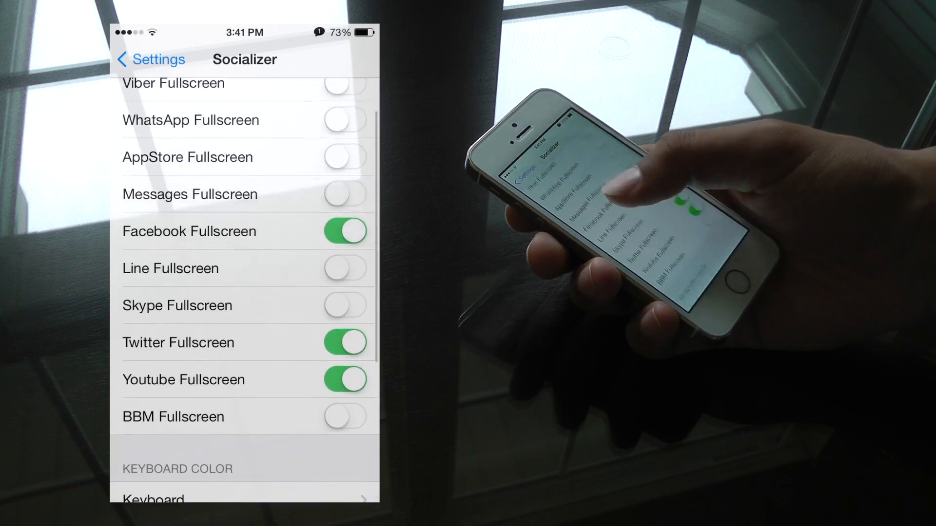
{"action": "scroll", "scroll_direction": "down", "scroll_amount": 3}
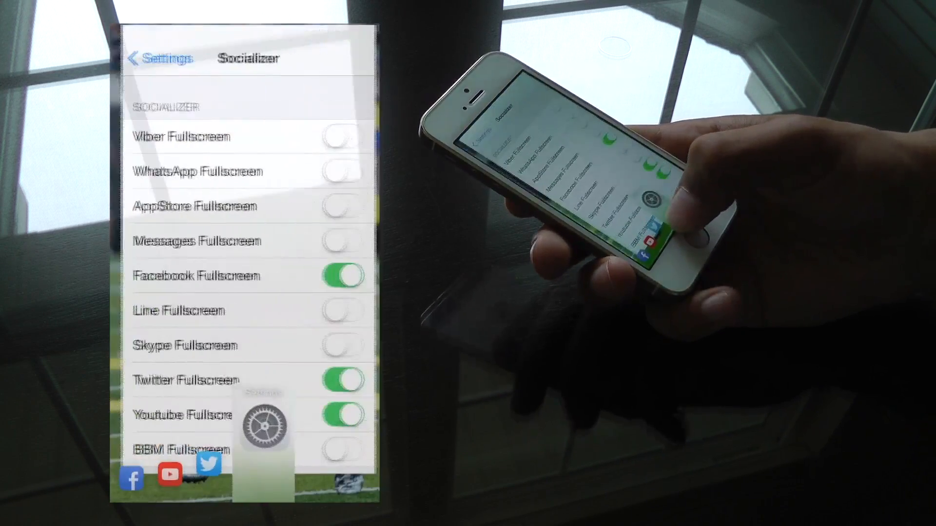
View Twitter's Home timeline fullscreen, then head to Socializer's Keyboard Color page.
{"action": "scroll", "scroll_direction": "down", "scroll_amount": 3}
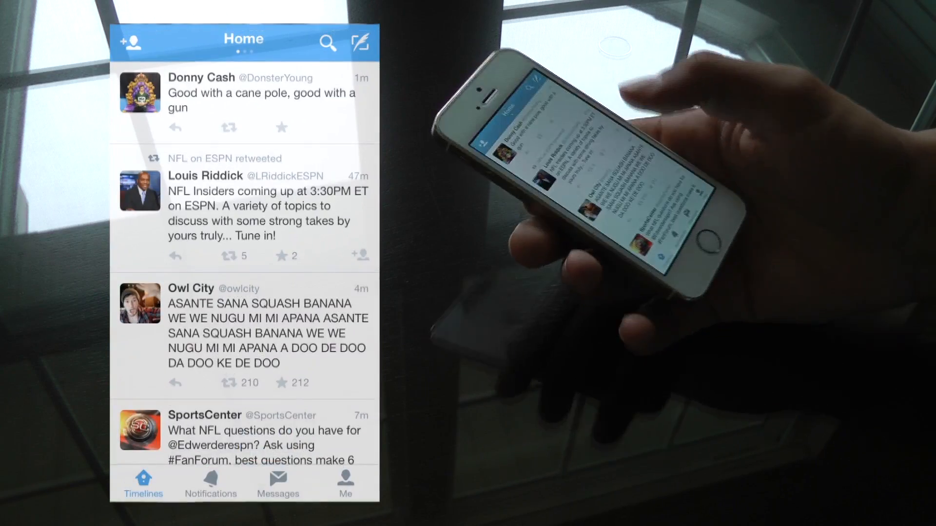
{"action": "left_click", "coordinate": [357, 42]}
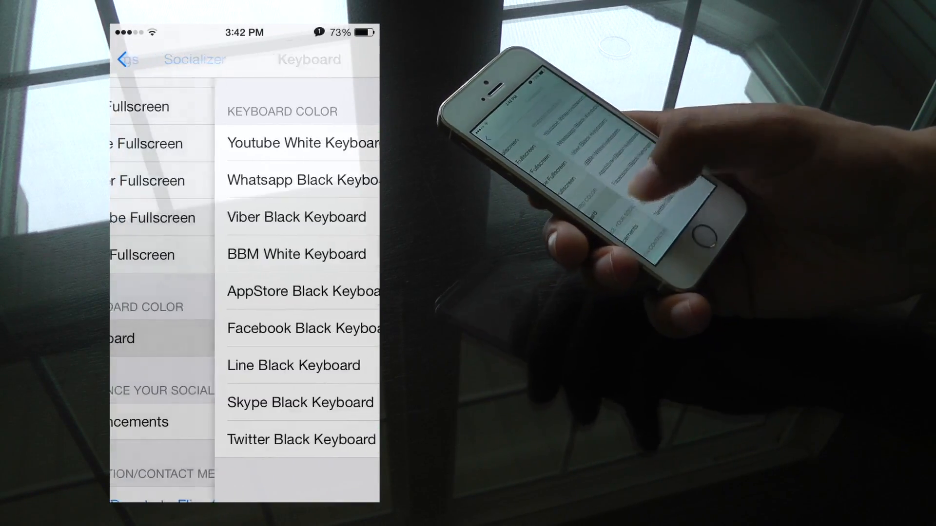
Enable Facebook Internal settings and Twitter ShowKeyboard under Socializer's Enhancements.
{"action": "left_click", "coordinate": [128, 60]}
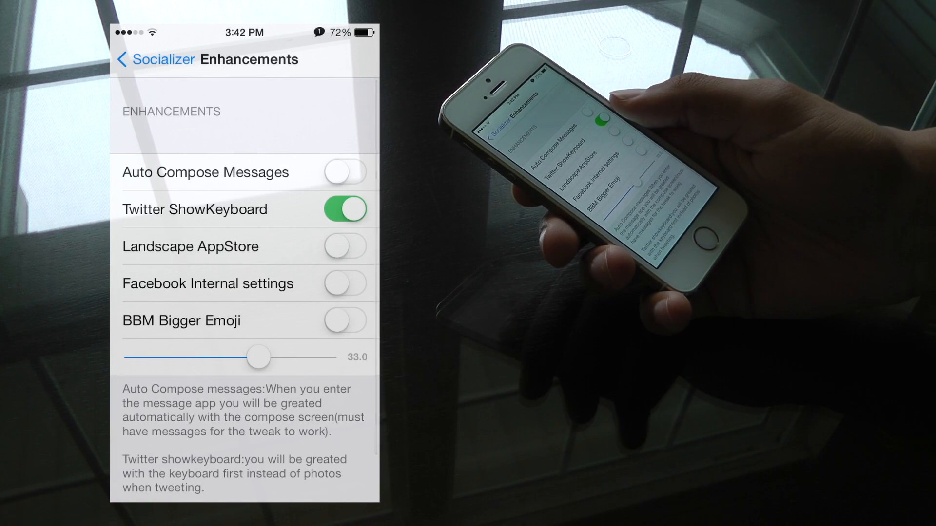
{"action": "left_click", "coordinate": [345, 283]}
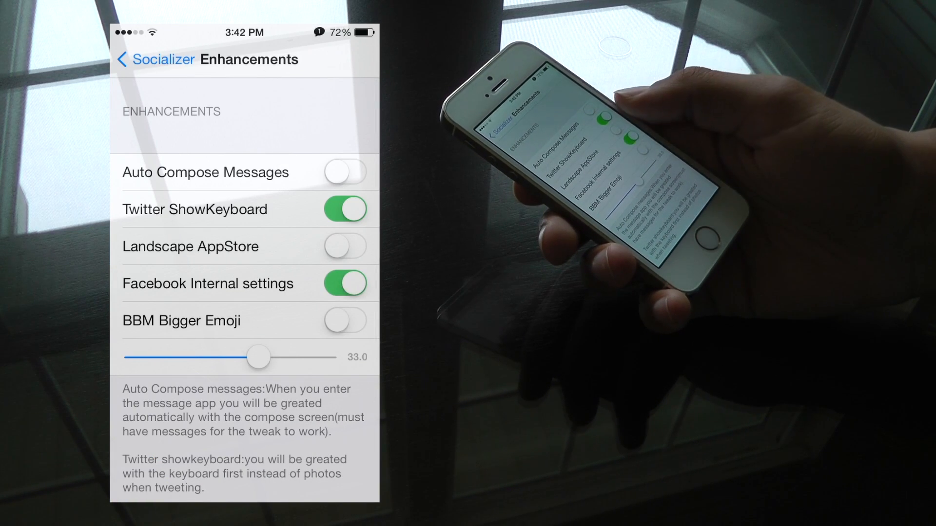
{"action": "left_click", "coordinate": [345, 247]}
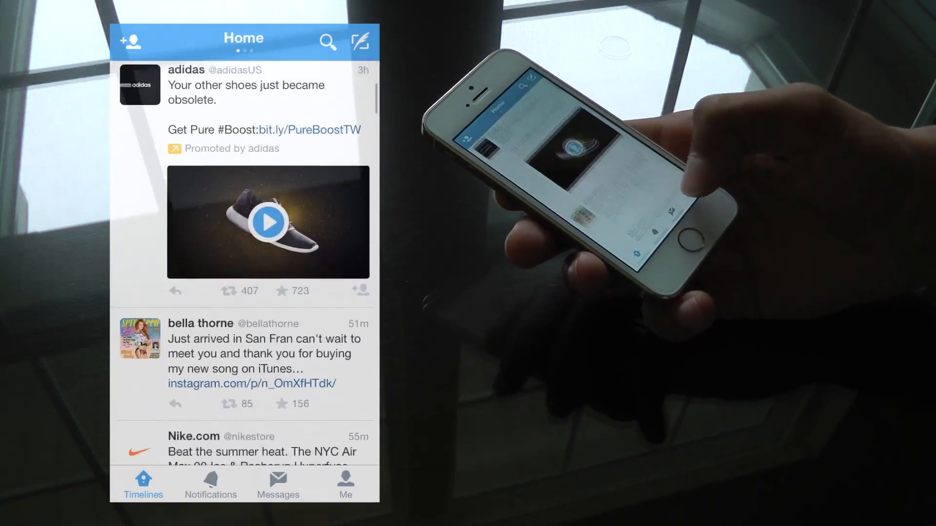
Launch YouTube from the home screen and view the What to Watch feed fullscreen.
{"action": "left_click", "coordinate": [211, 484]}
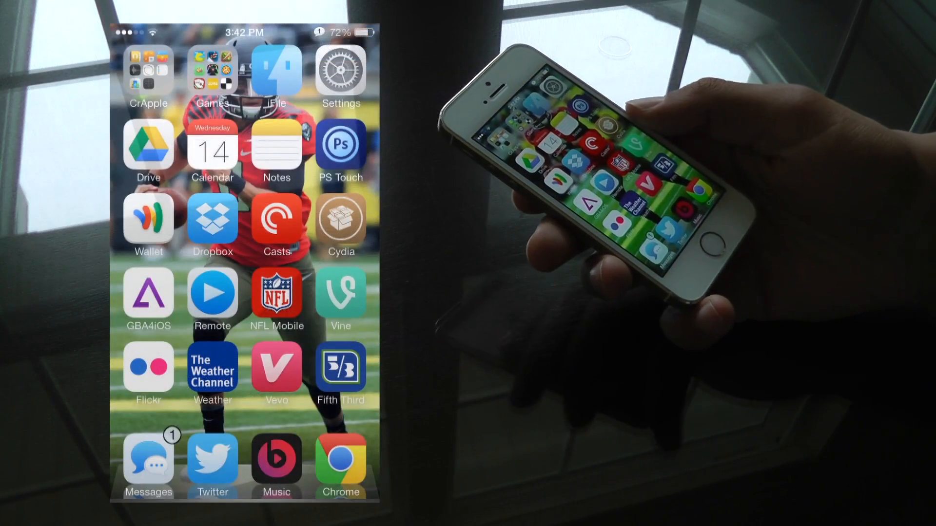
{"action": "scroll", "scroll_direction": "left", "scroll_amount": 3}
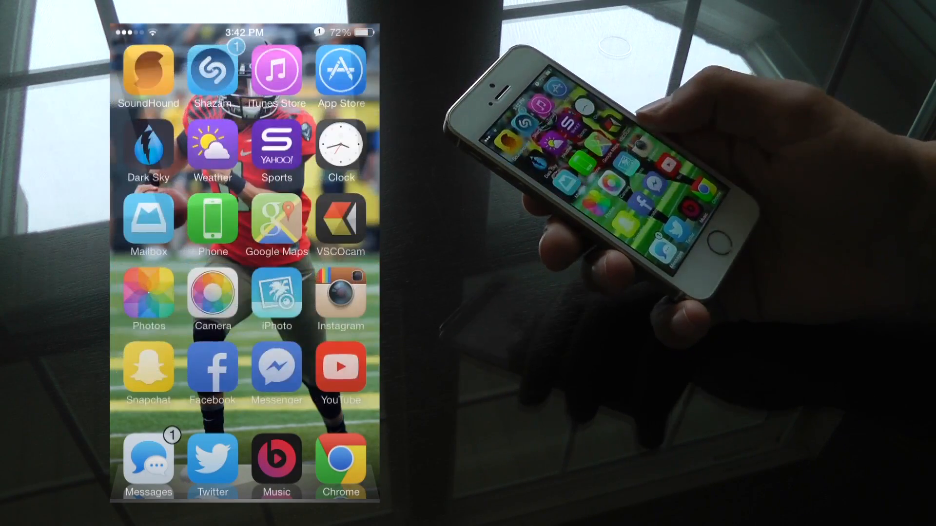
{"action": "left_click", "coordinate": [340, 368]}
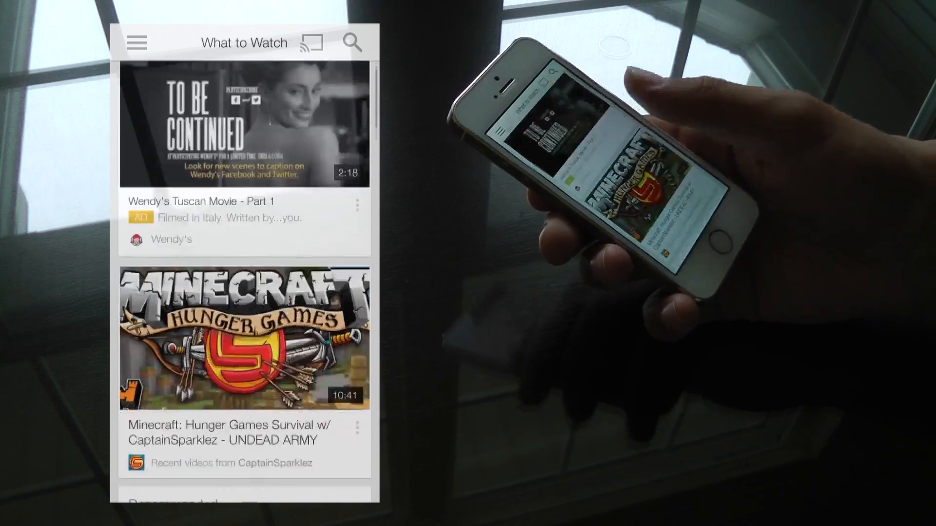
{"action": "scroll", "scroll_direction": "down", "scroll_amount": 3}
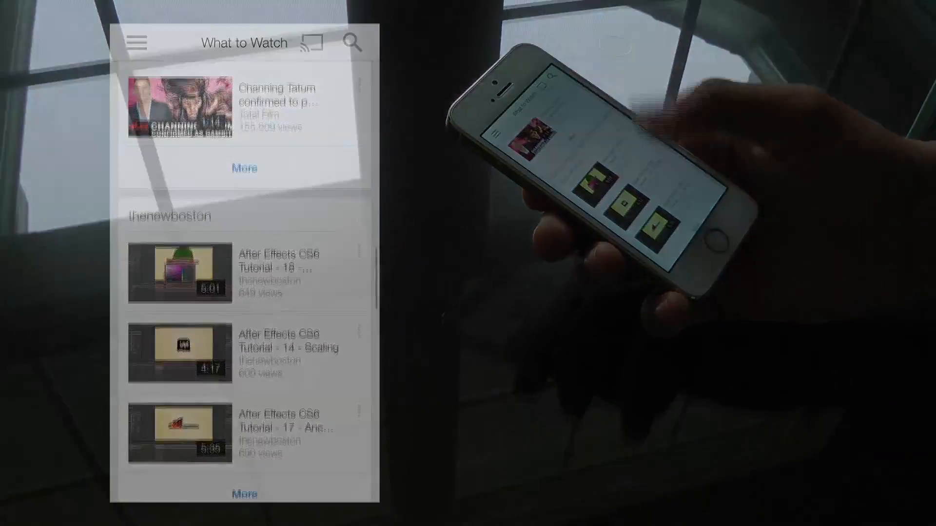